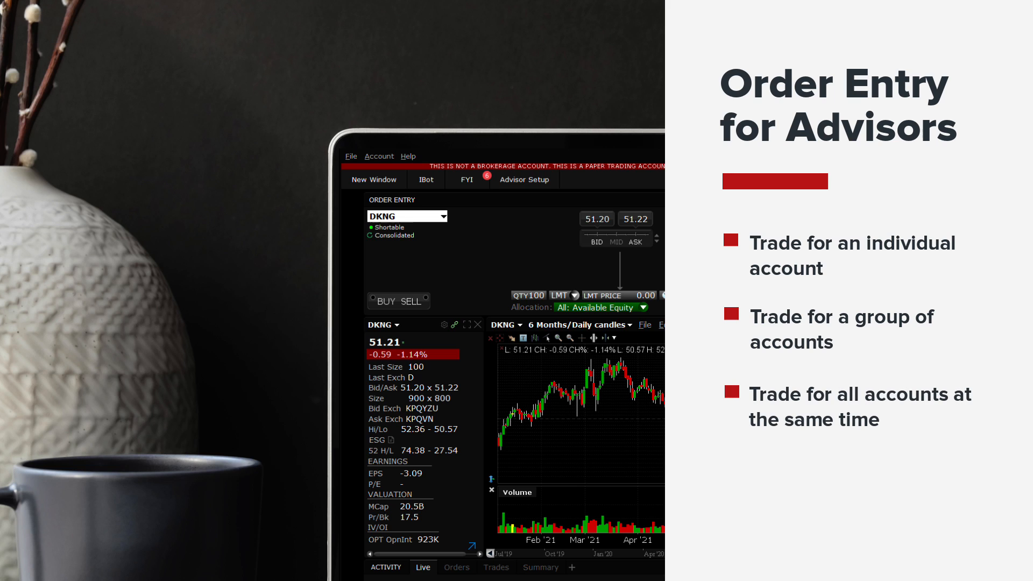
# - Make the DKNG ticket a buy of 10,000 shares, LMT at 51.15, time in force DAY
pyautogui.click(642, 307)
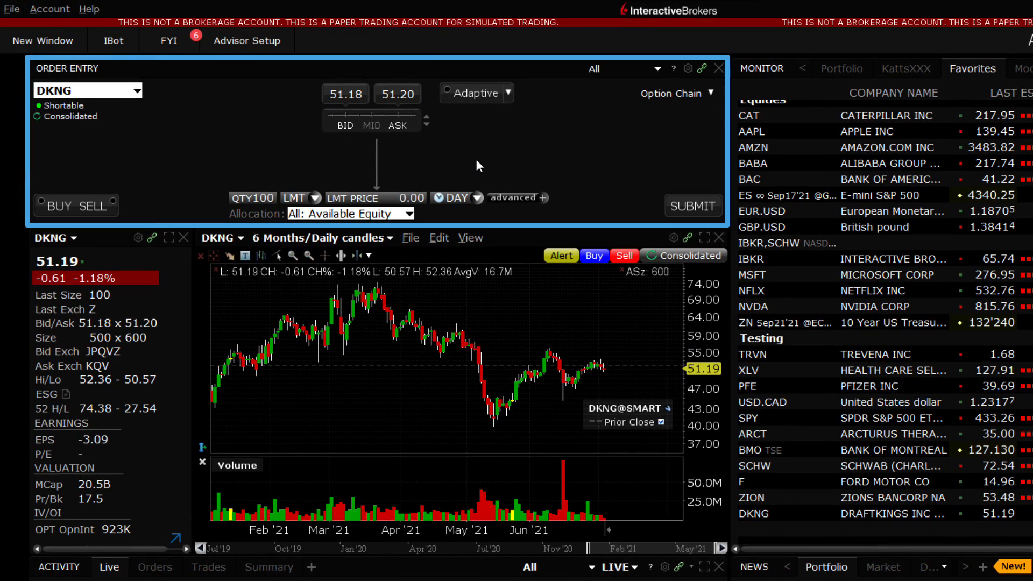
pyautogui.click(56, 205)
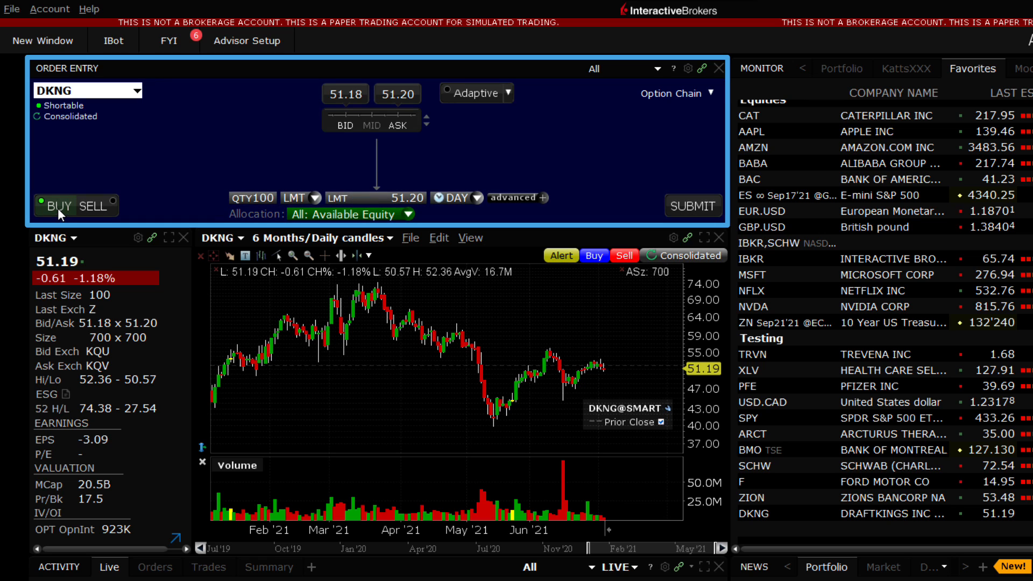
pyautogui.click(258, 198)
pyautogui.write('10,000')
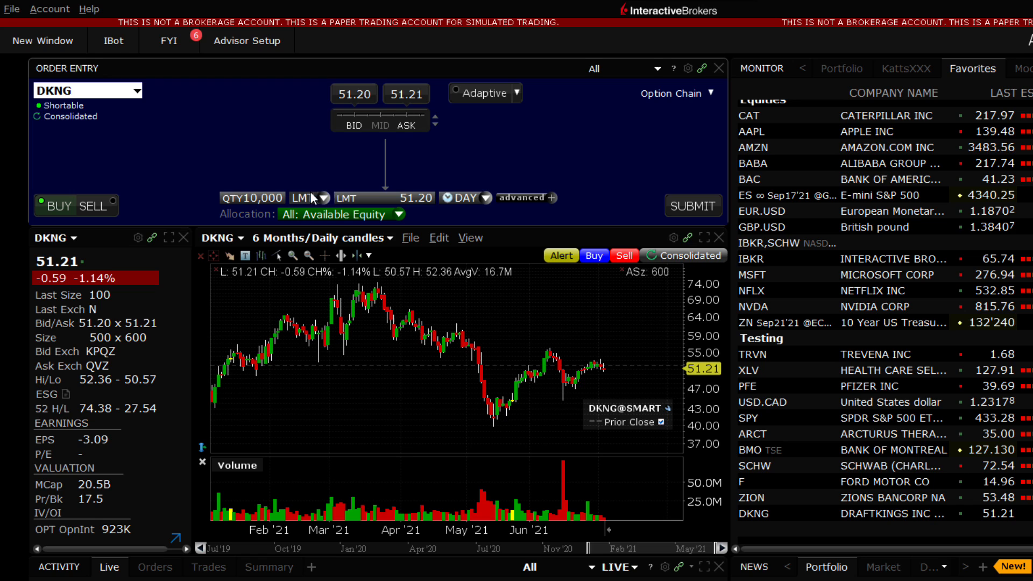
pyautogui.click(322, 197)
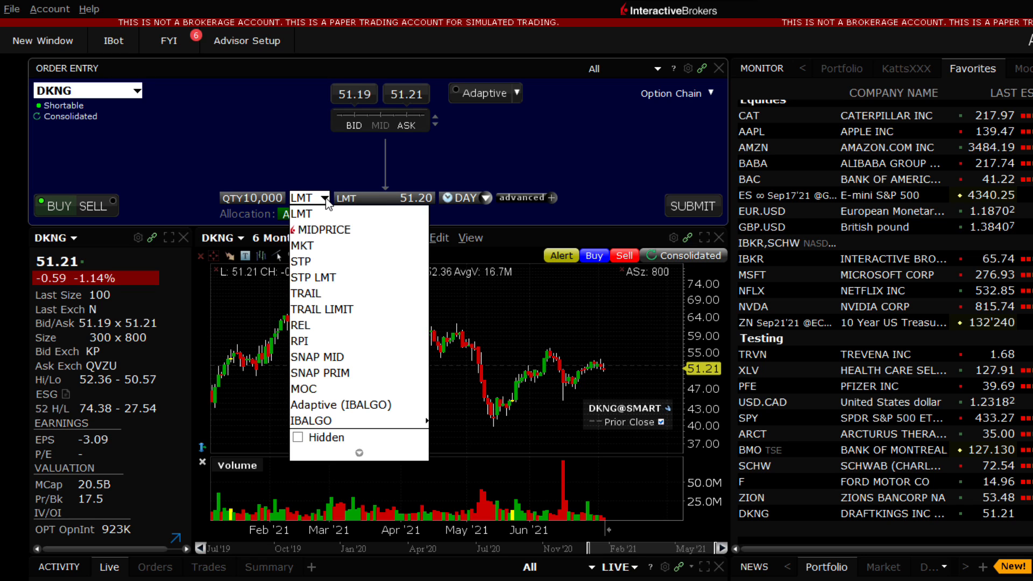
pyautogui.moveTo(302, 245)
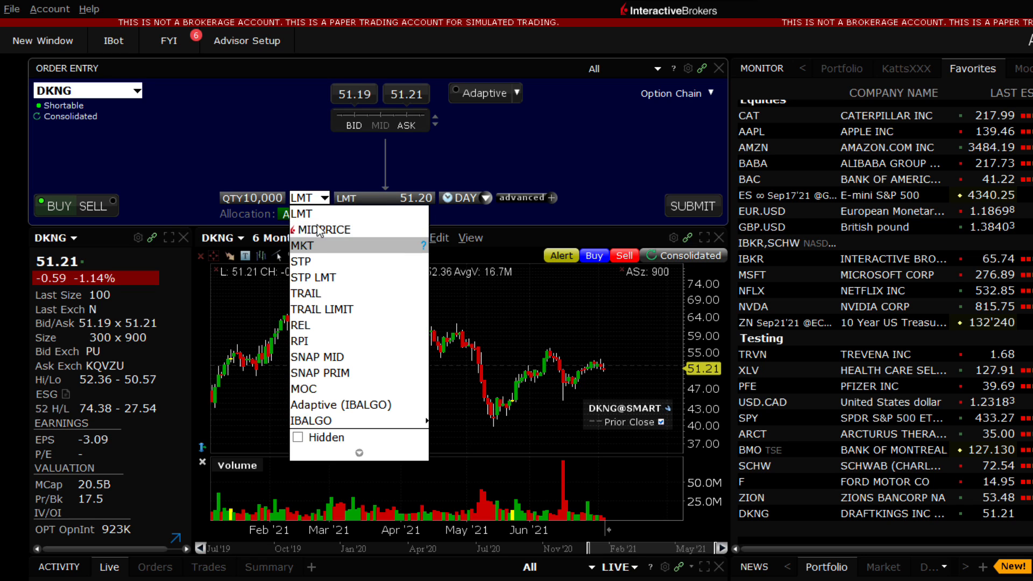
pyautogui.click(395, 197)
pyautogui.write('51.15')
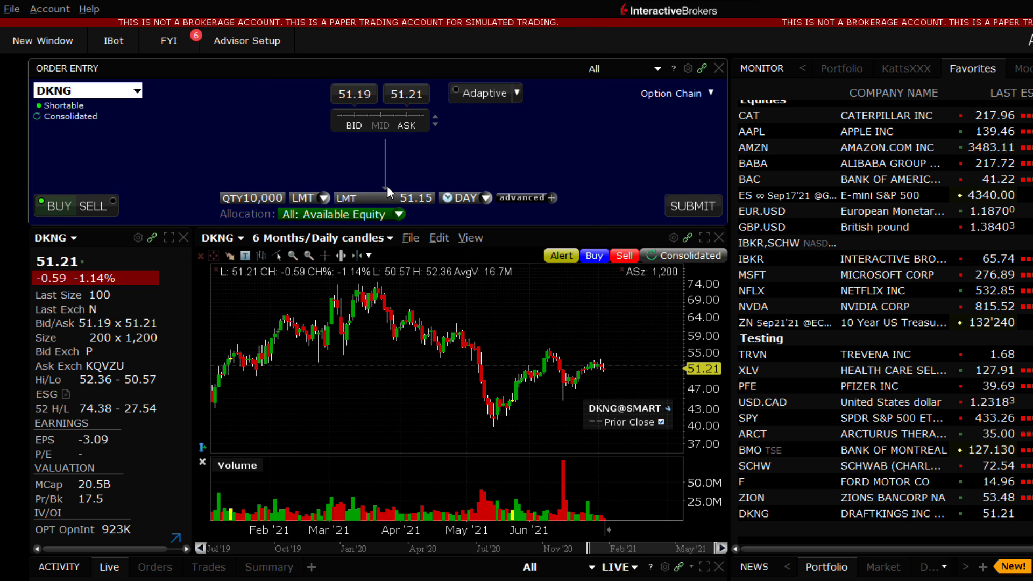
pyautogui.click(486, 198)
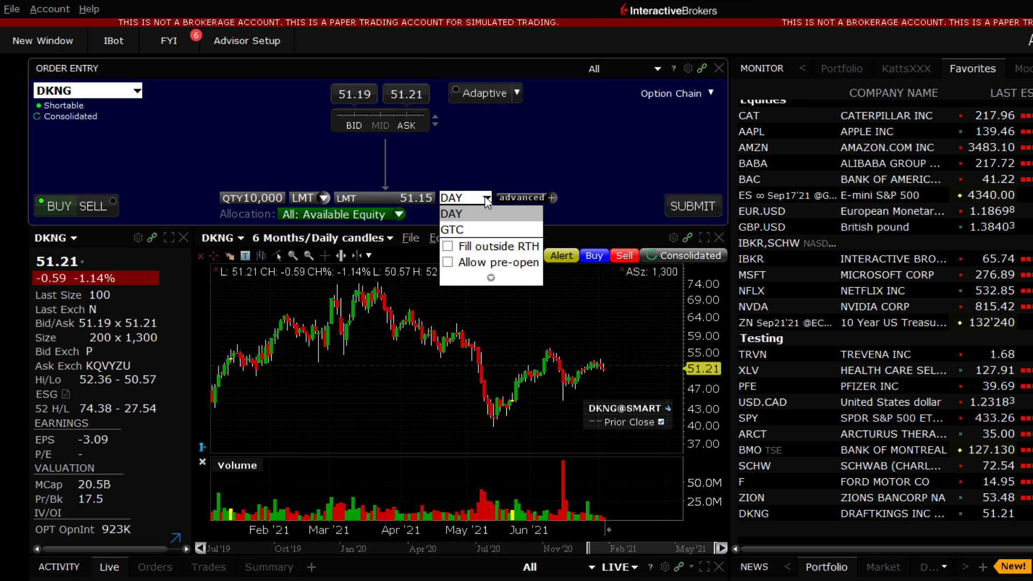
pyautogui.click(451, 213)
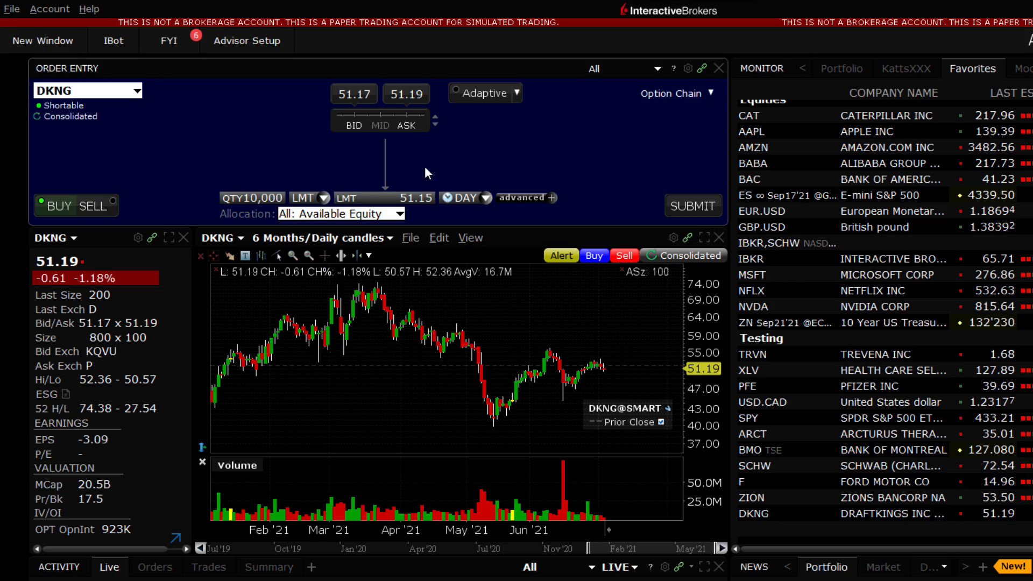
pyautogui.click(692, 206)
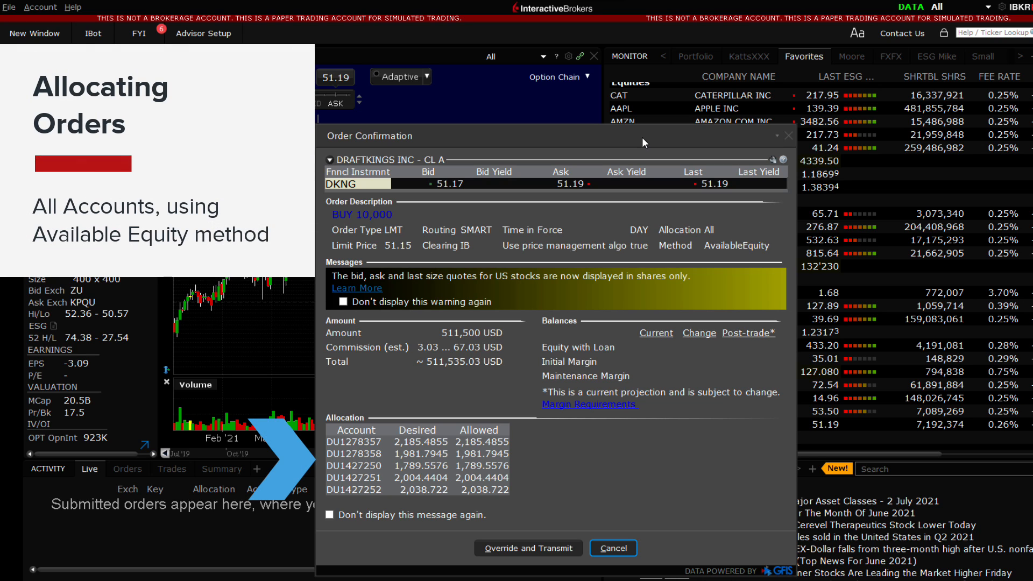
pyautogui.moveTo(631, 387)
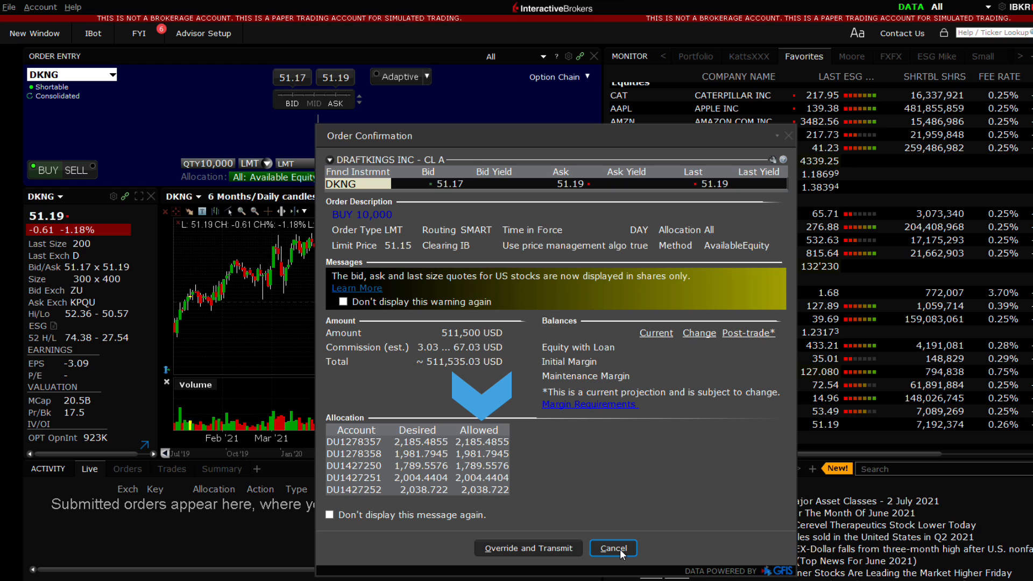
pyautogui.click(612, 547)
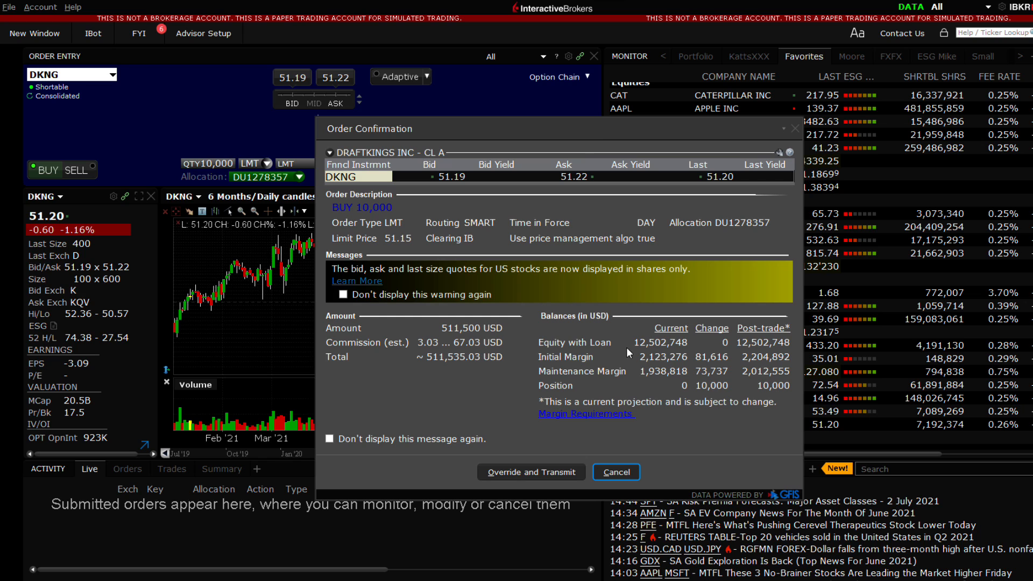
pyautogui.click(615, 472)
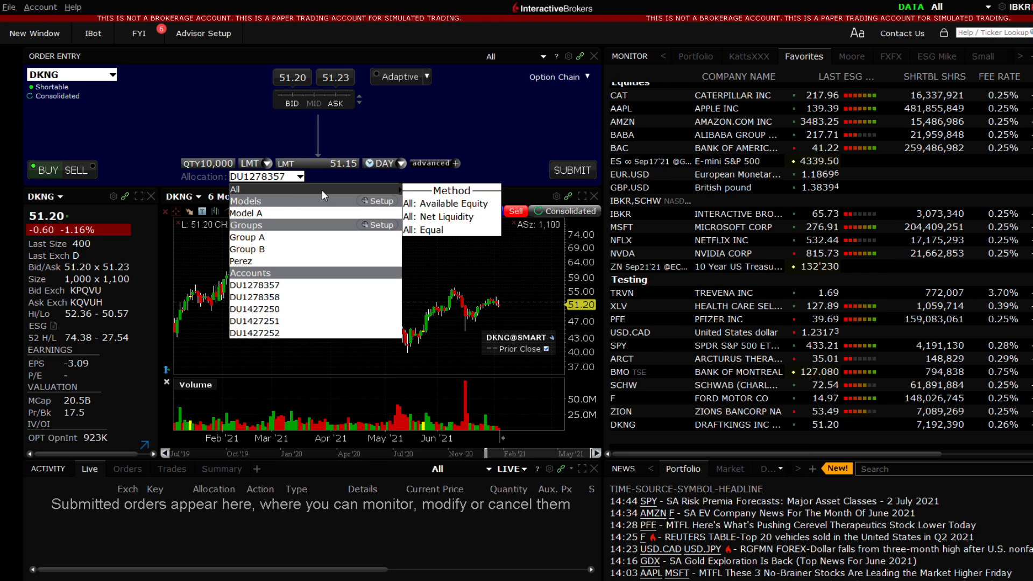
pyautogui.click(447, 204)
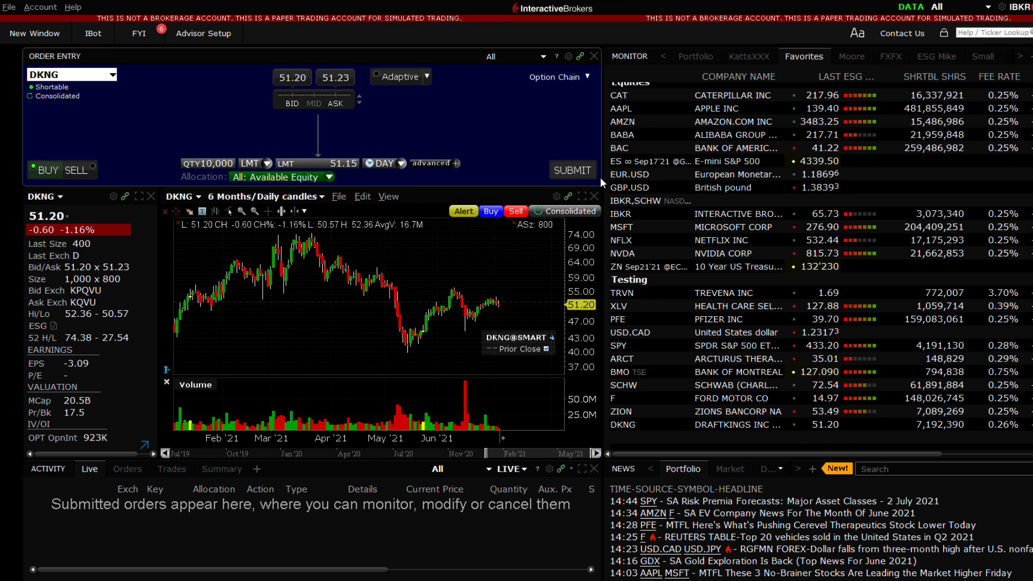
pyautogui.click(571, 170)
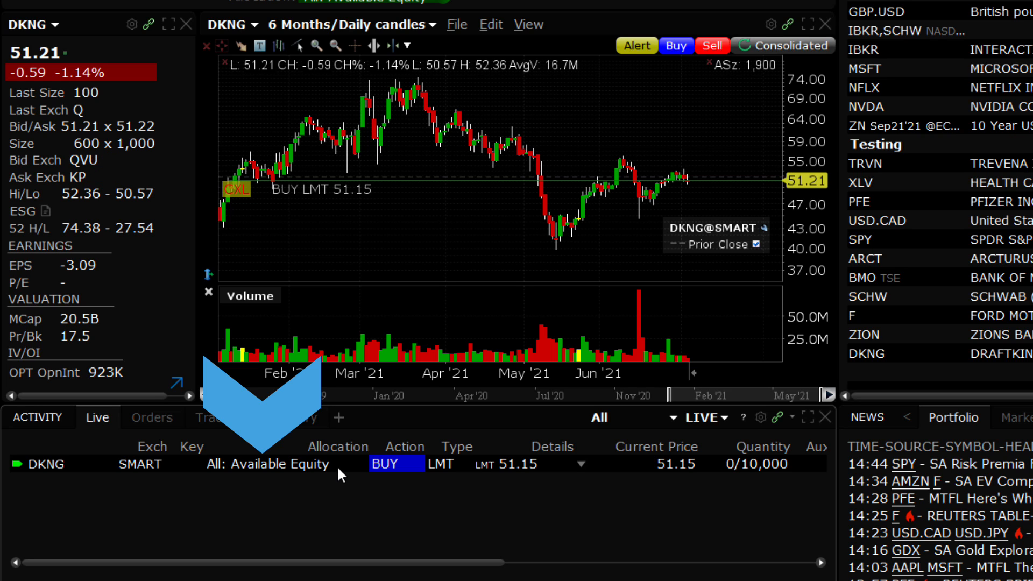
# - Bring up the action menu for the working DKNG limit buy in Activity
pyautogui.rightClick(385, 463)
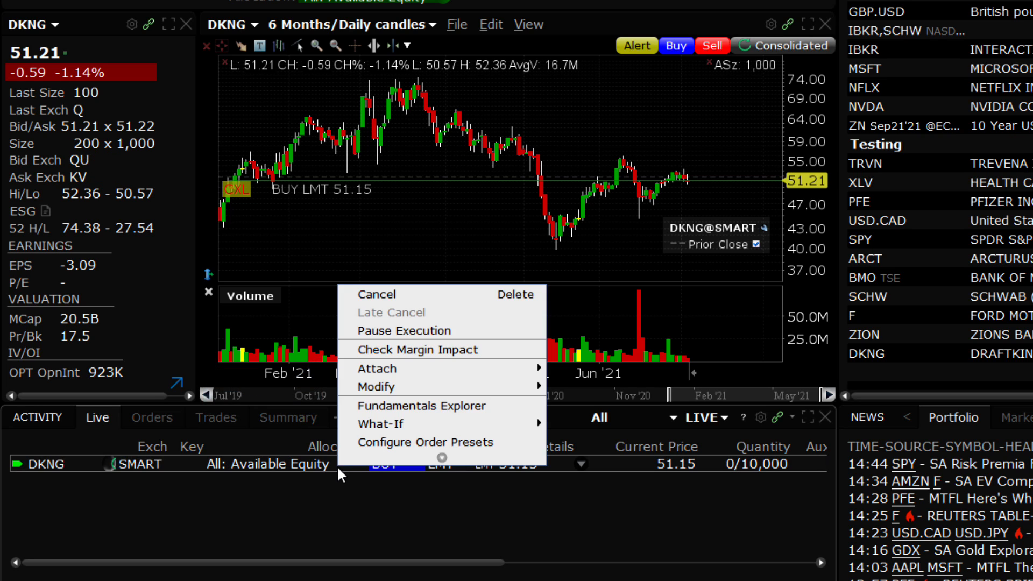
pyautogui.moveTo(375, 386)
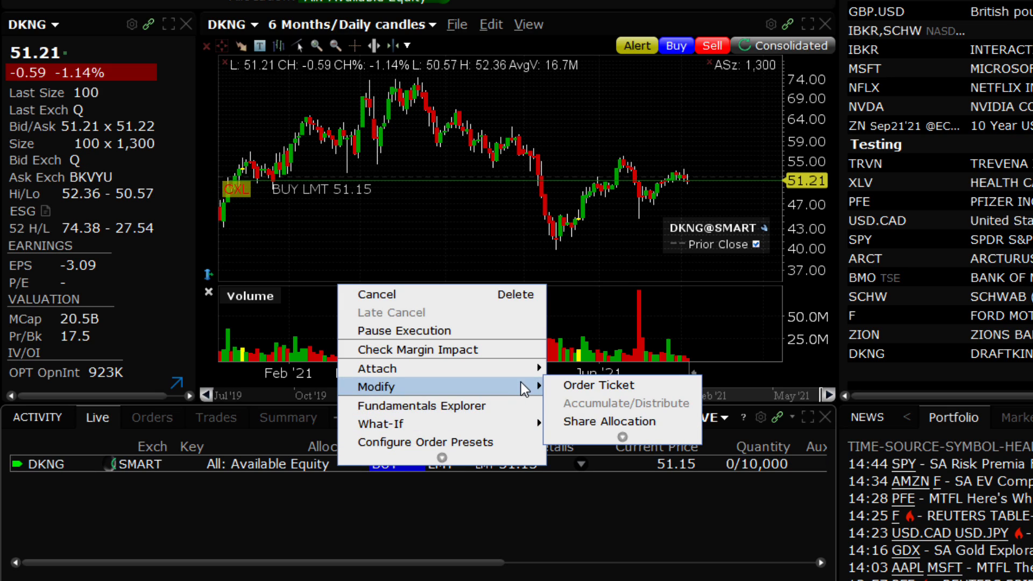